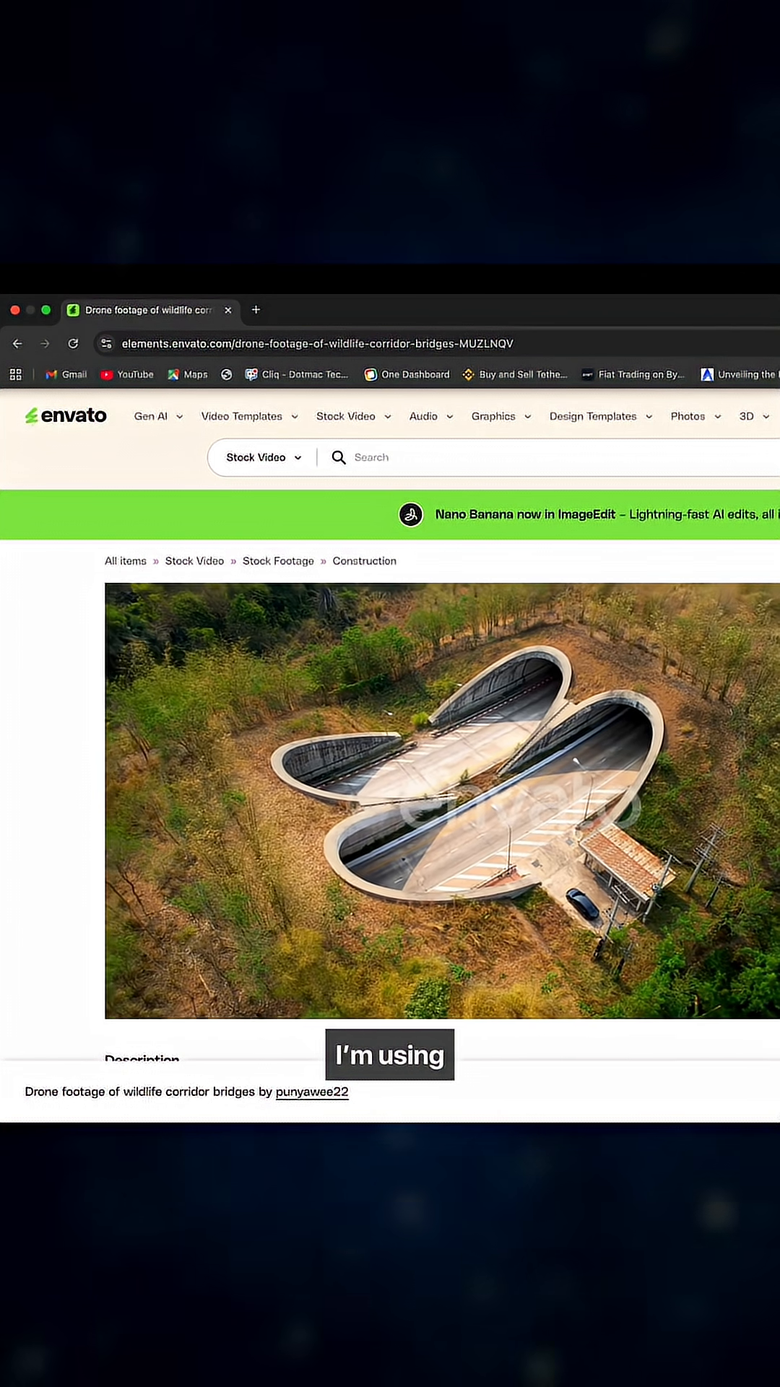
Copy the drone footage download link and switch to Free Download Manager's empty download list.
{"action": "left_click", "coordinate": [610, 343]}
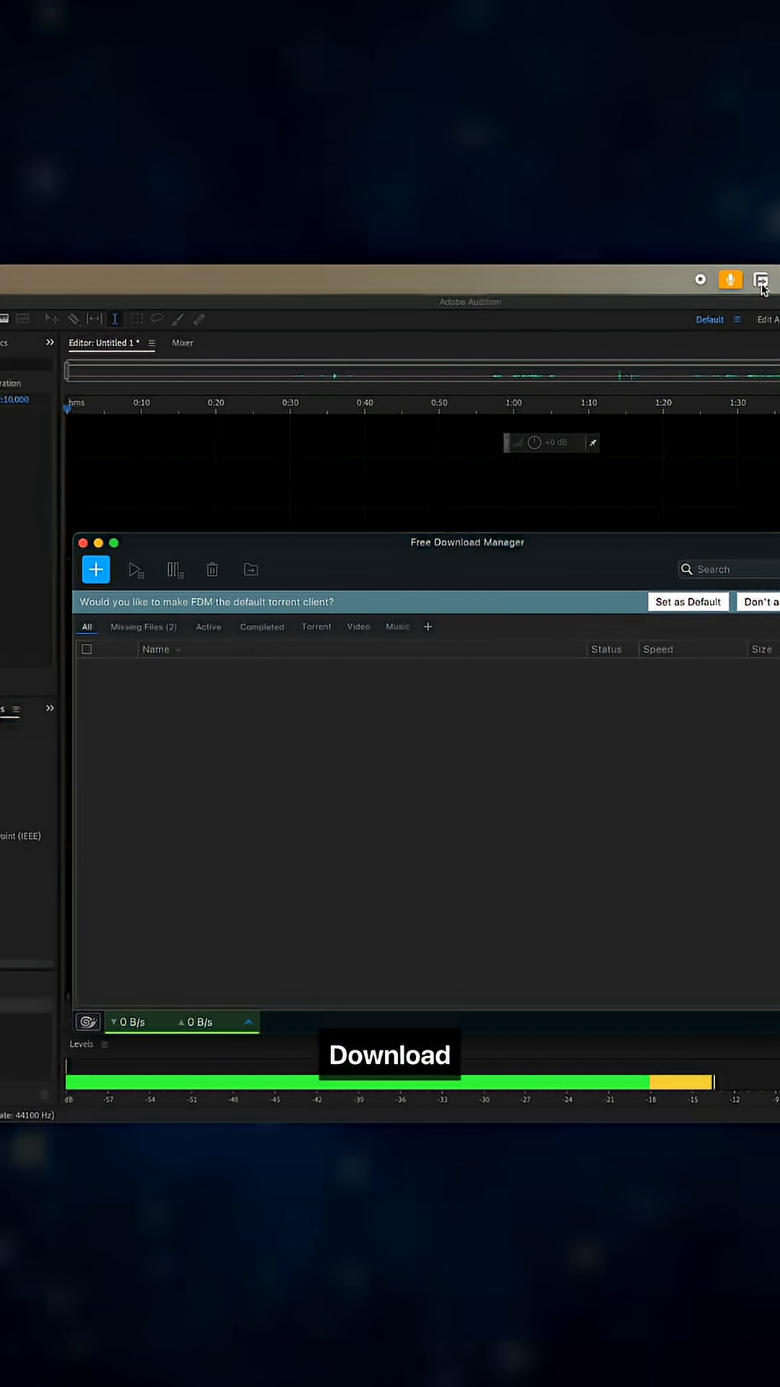
Add the pasted footage URL as a new download and start the 580 MB file saving to Downloads.
{"action": "left_click", "coordinate": [96, 569]}
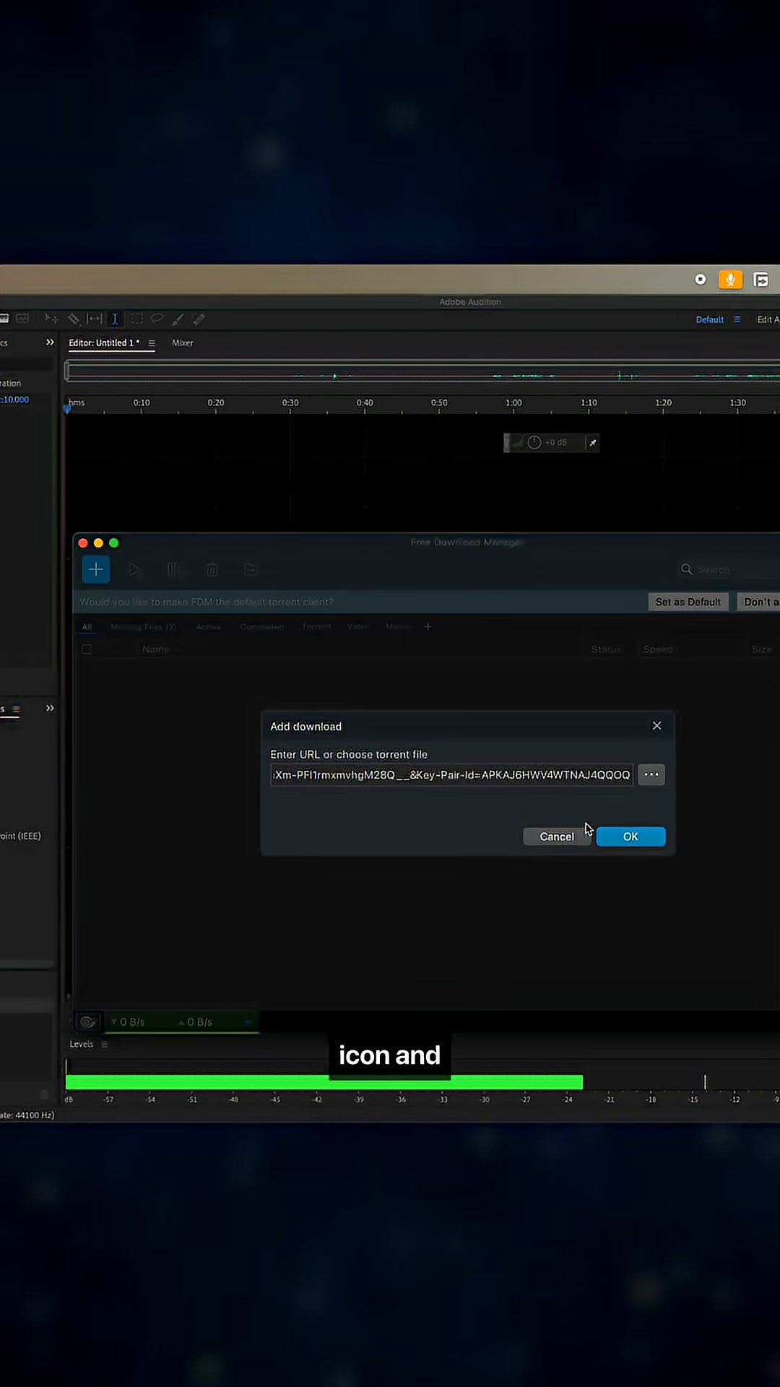
{"action": "left_click", "coordinate": [630, 837]}
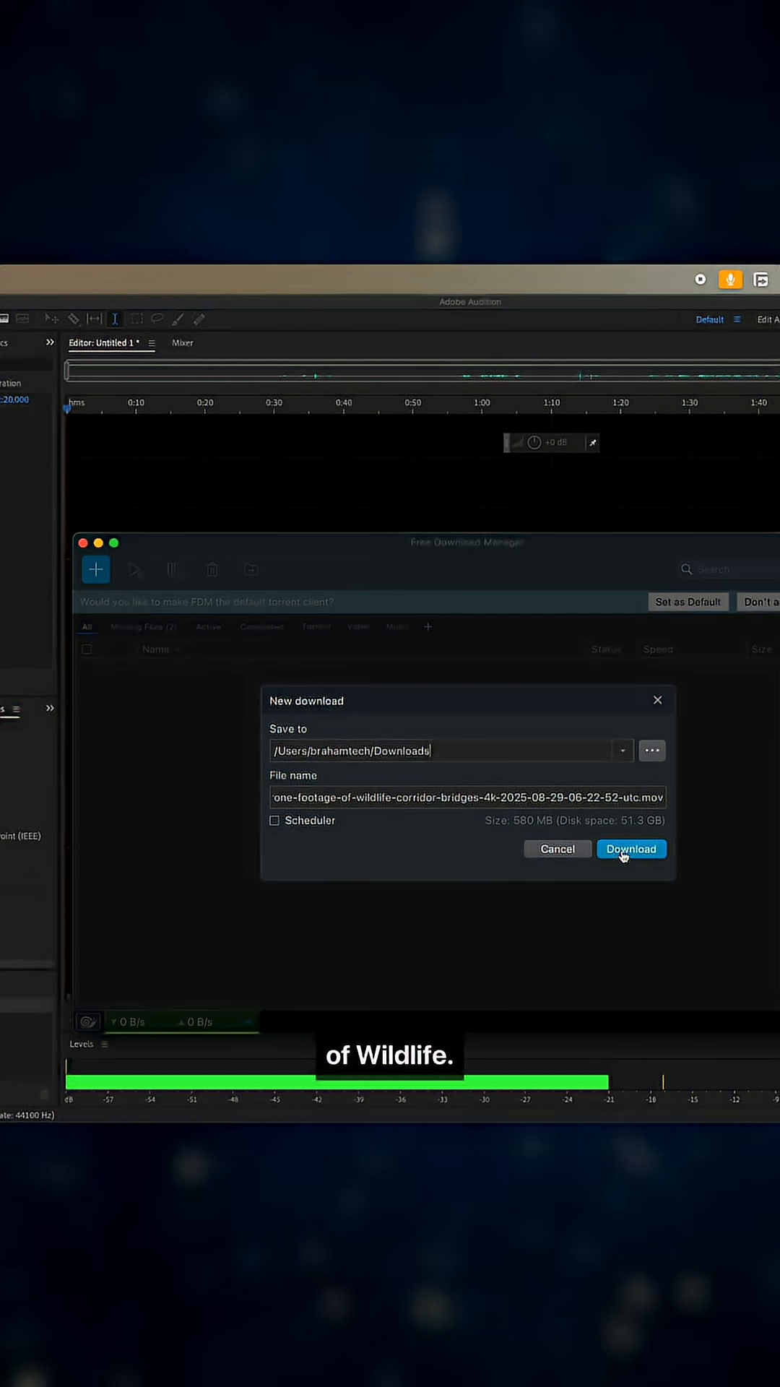
{"action": "left_click", "coordinate": [631, 849]}
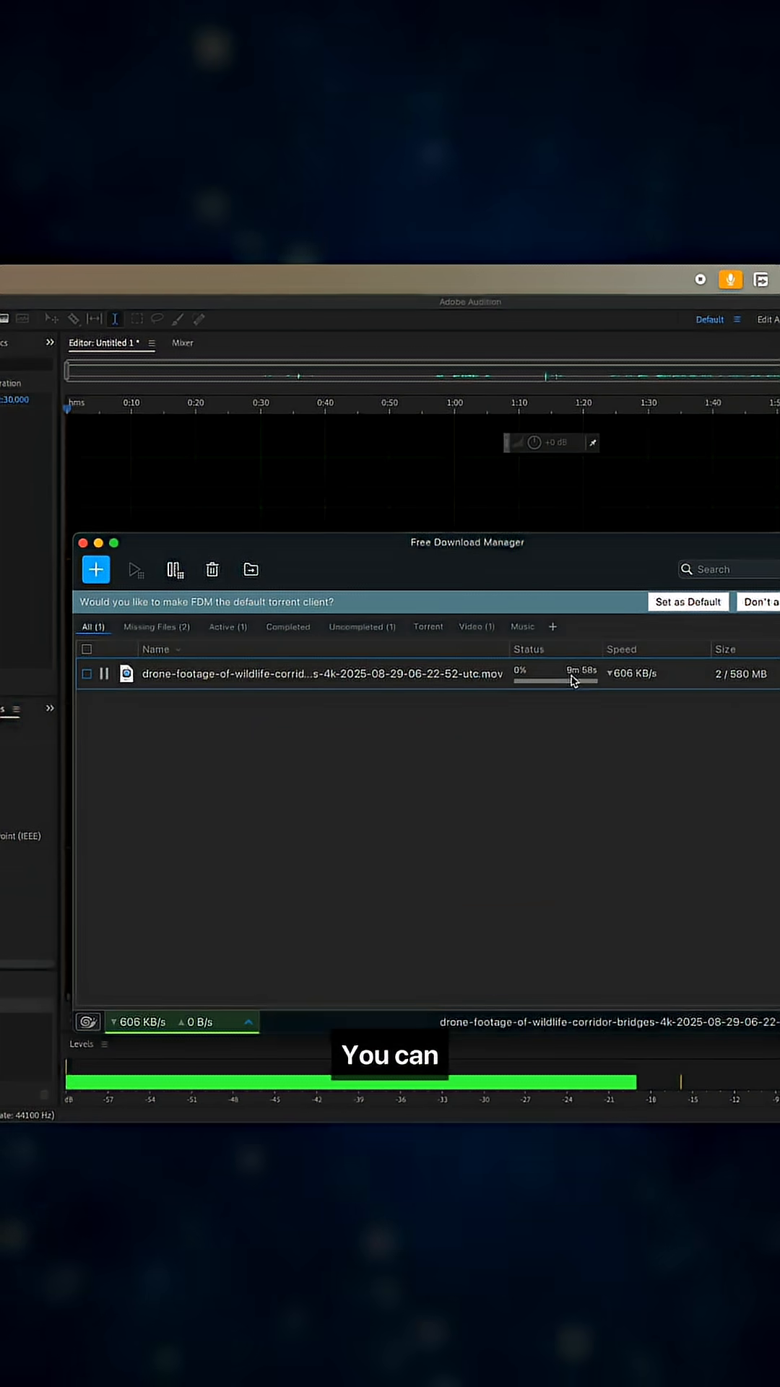